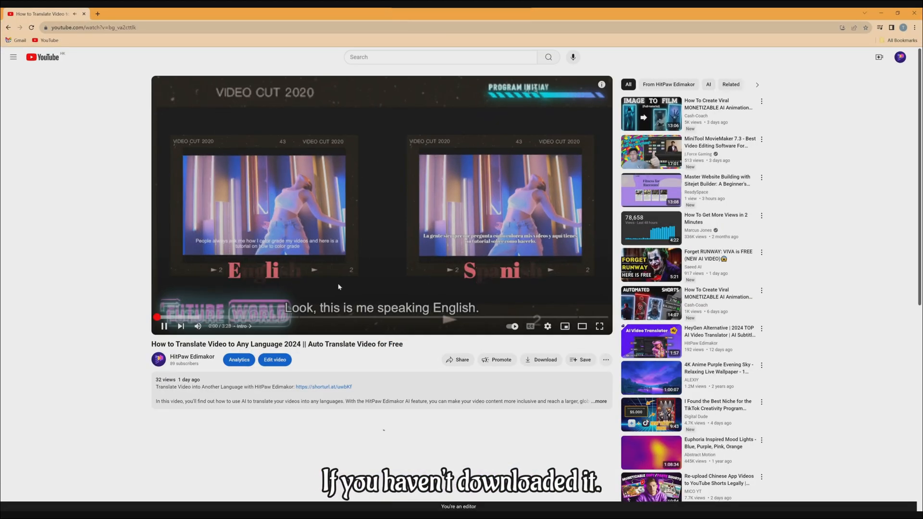
Follow the description's shortened link to the Edimakor site and choose Get Started for Free.
scroll(down, 3)
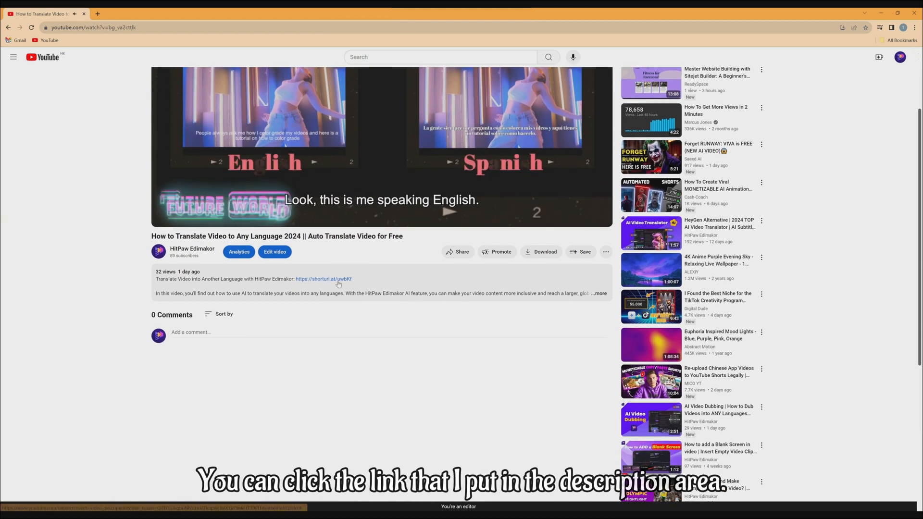
click(323, 279)
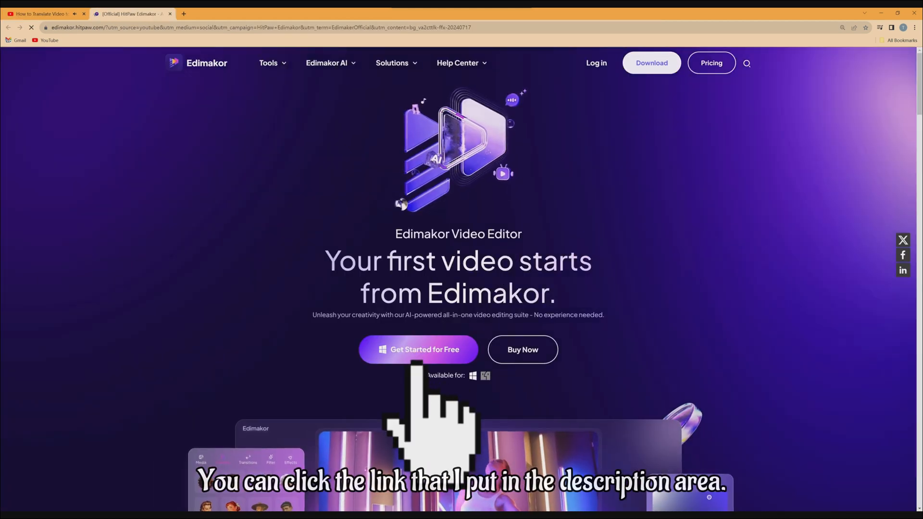
click(418, 349)
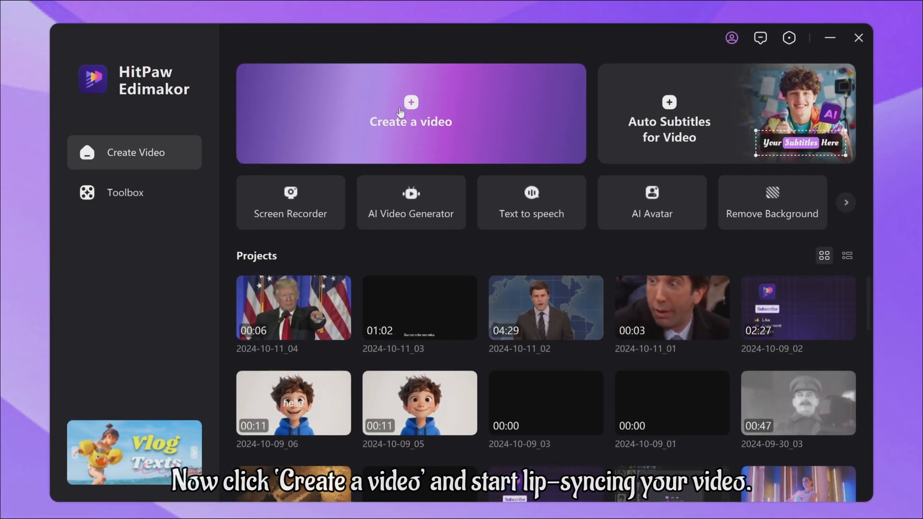
Create a new video project and enter Video Lip-sync under AI Avatar, confirming the Material Standards.
click(410, 113)
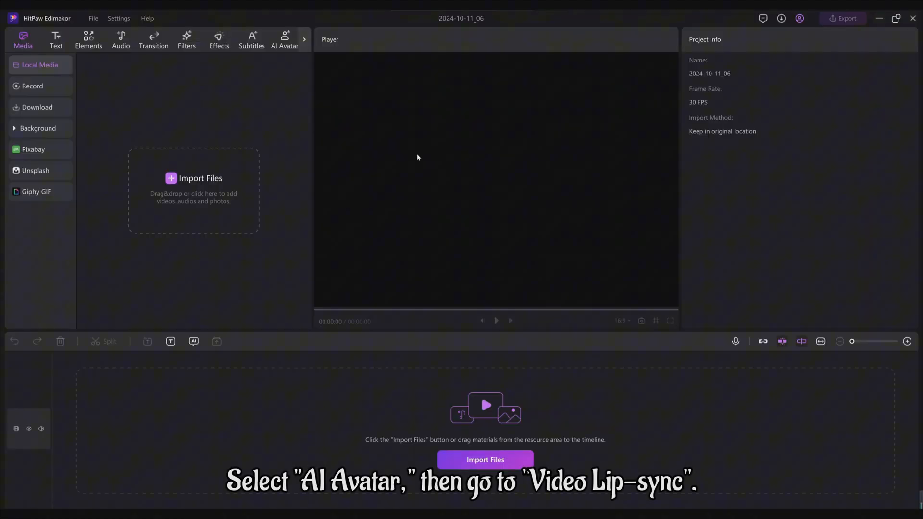
click(285, 40)
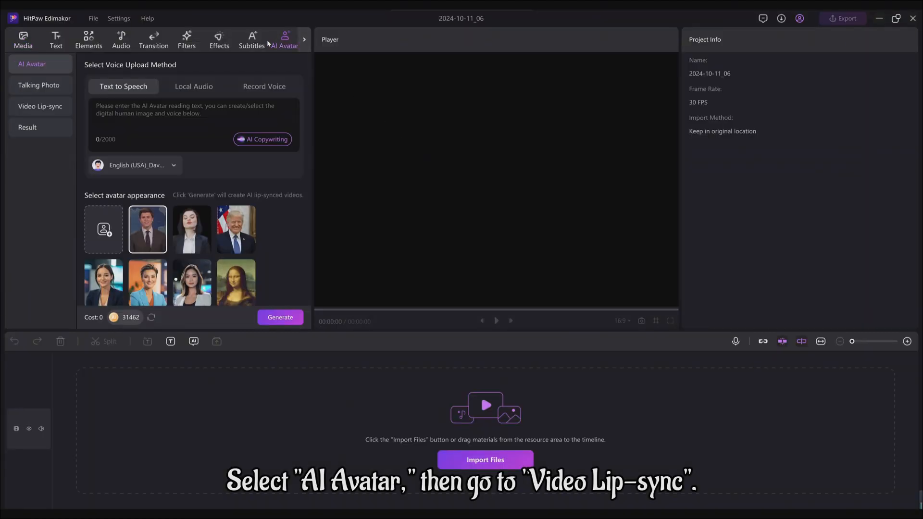
click(41, 105)
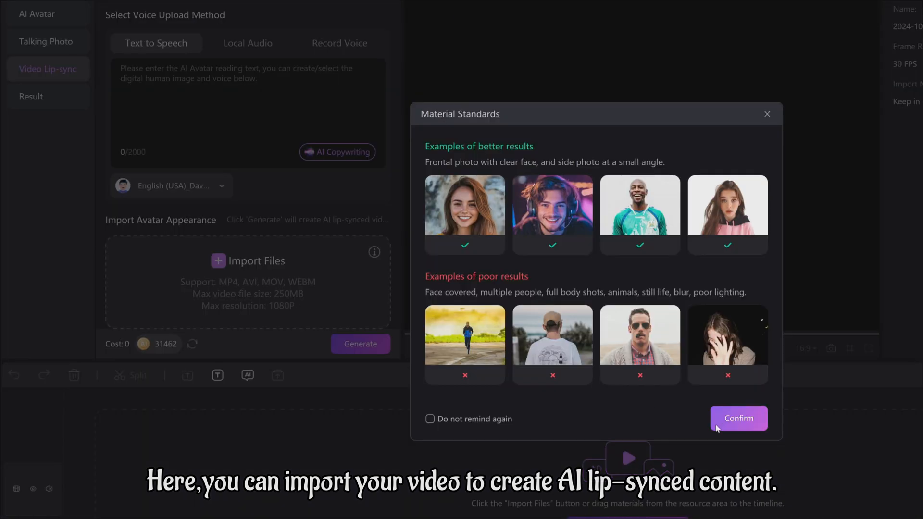
click(738, 418)
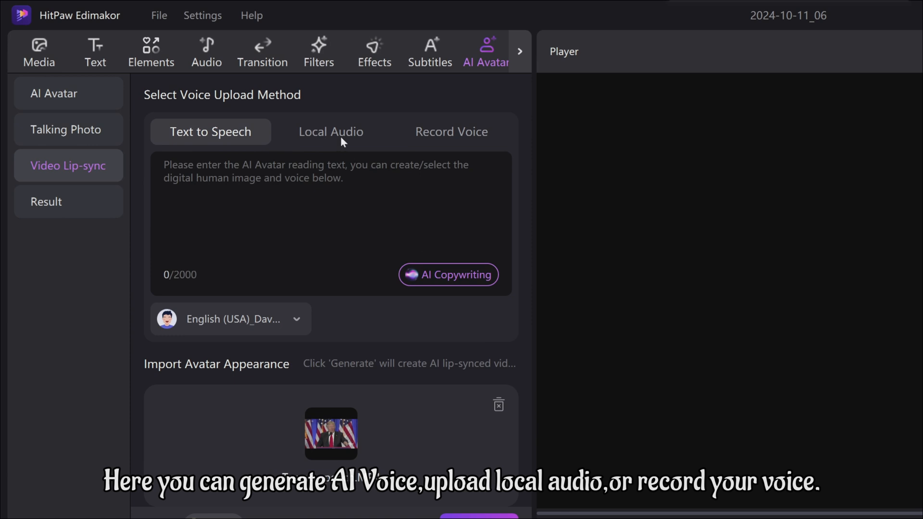
After checking Local Audio and Record Voice, paste the 'Please, calm down...' script into Text to Speech.
click(330, 132)
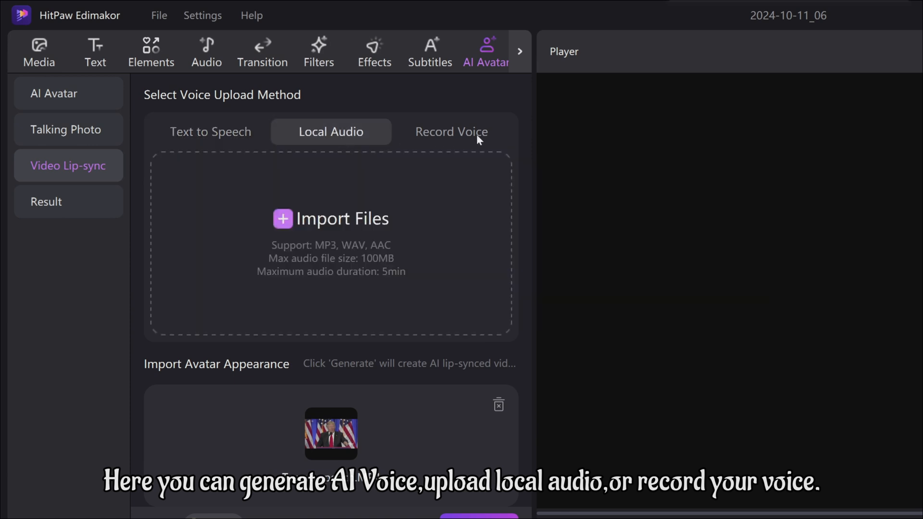
click(451, 132)
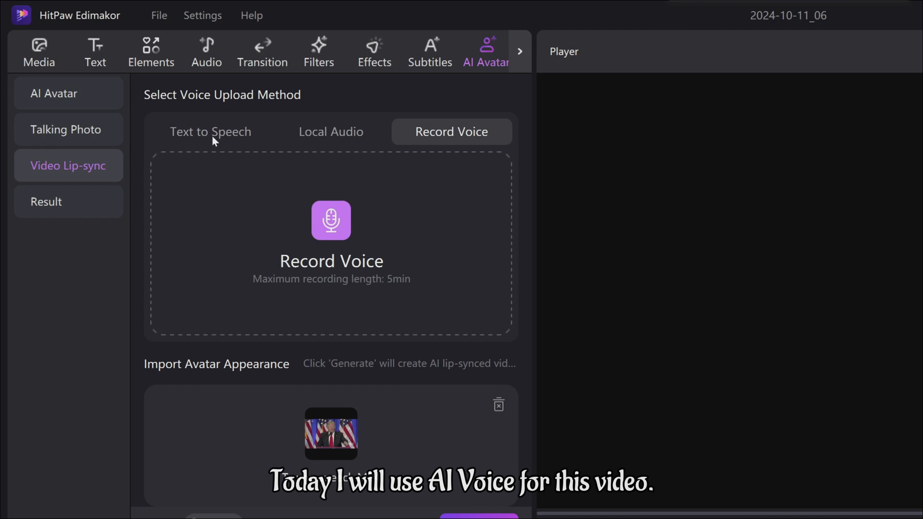
click(211, 132)
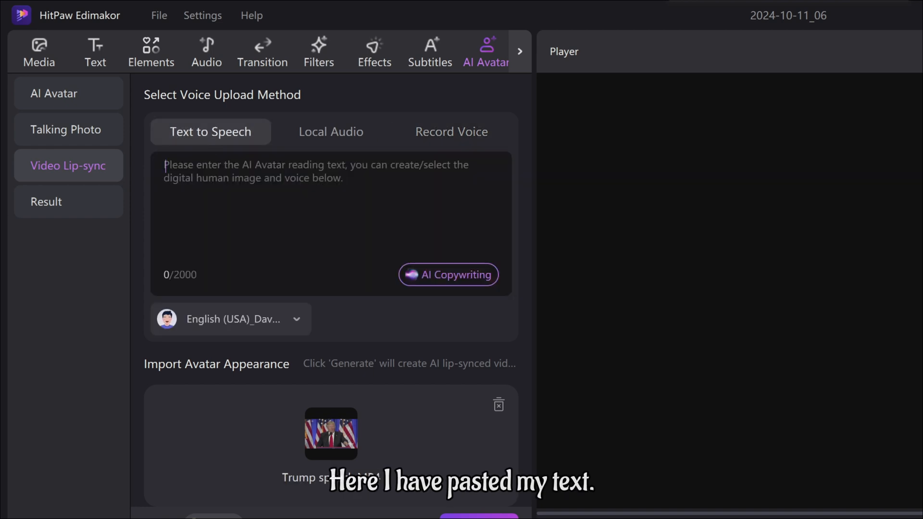
text(Please, calm down, calm down, please. She's trying to ask a question, so let's be respectful.)
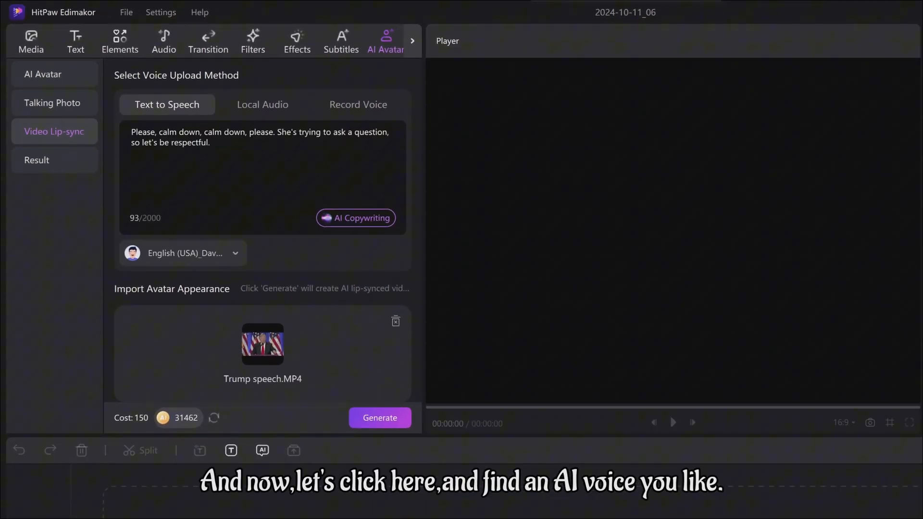
mouse_move(207, 258)
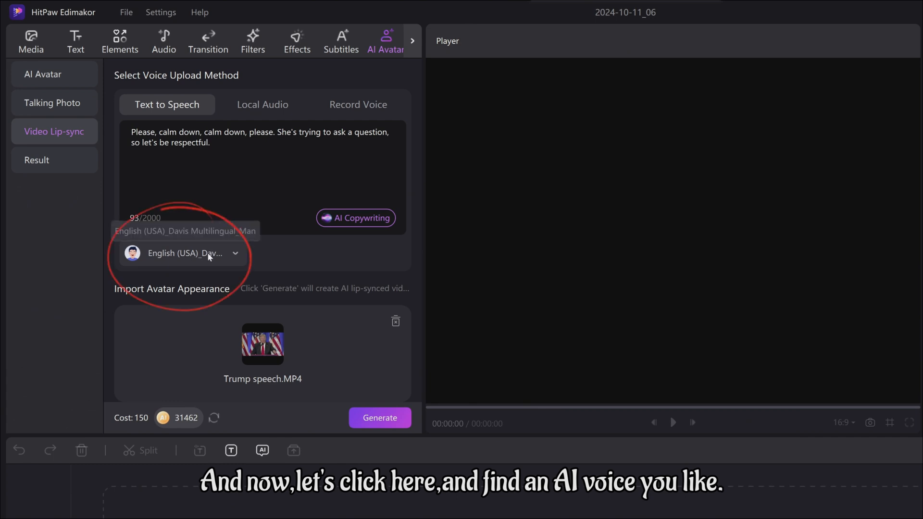
Preview voices such as Andrew Multilingual, then confirm Davis Multilingual as the speaking voice.
click(183, 252)
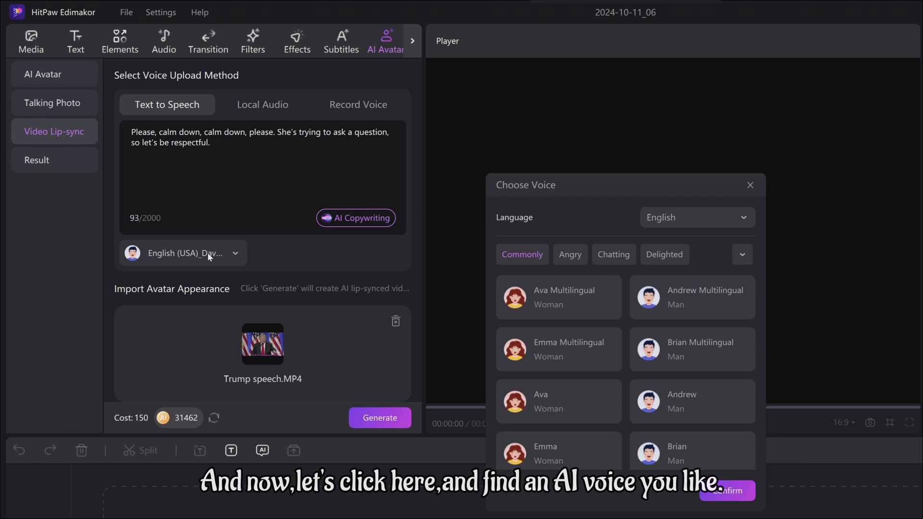
click(691, 297)
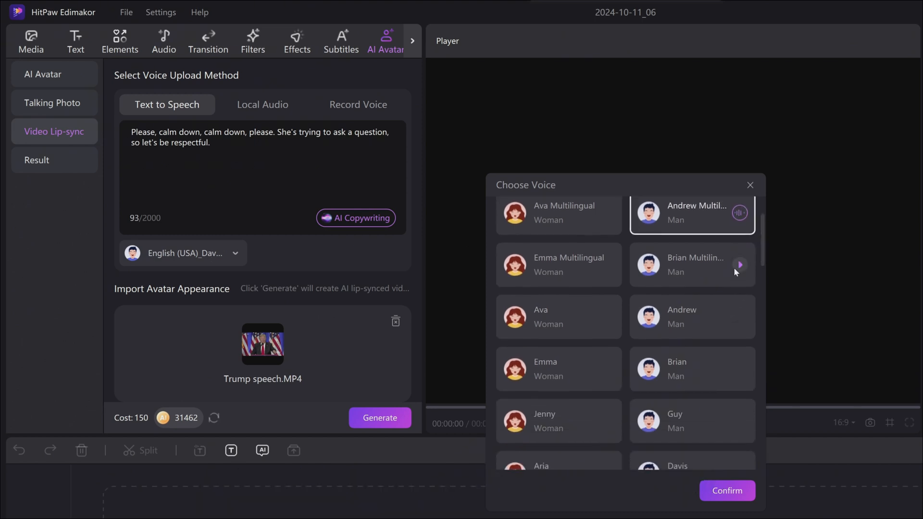
scroll(down, 3)
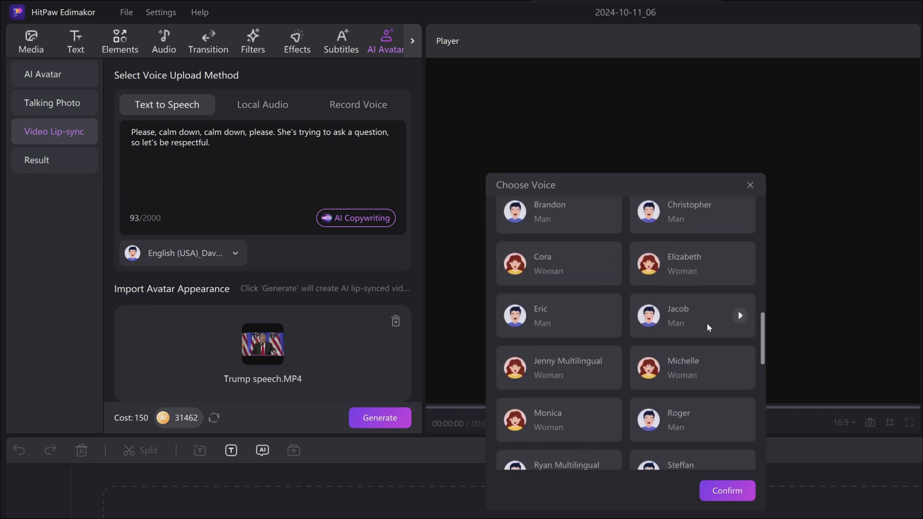
scroll(down, 3)
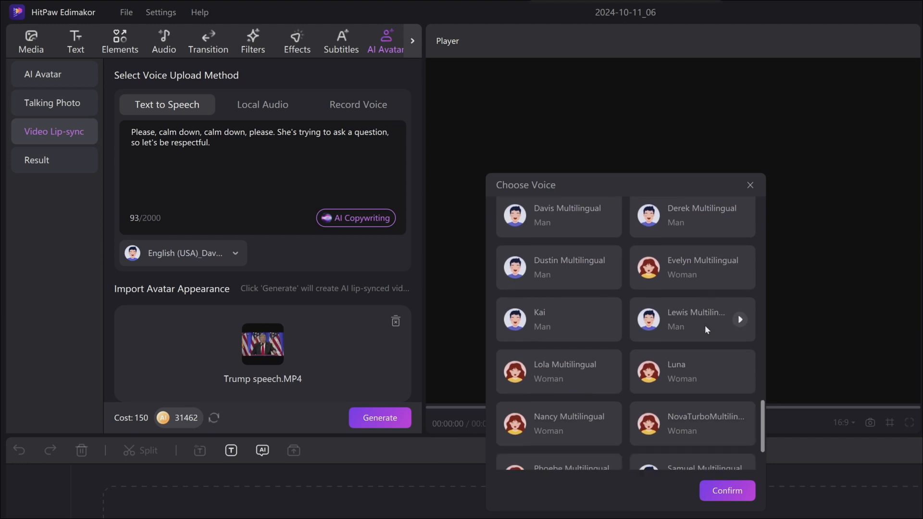
scroll(up, 3)
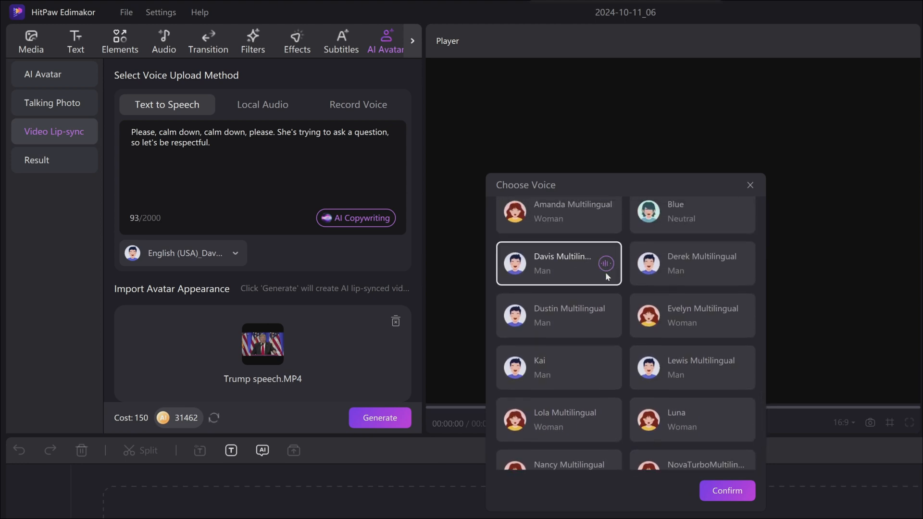
mouse_move(601, 295)
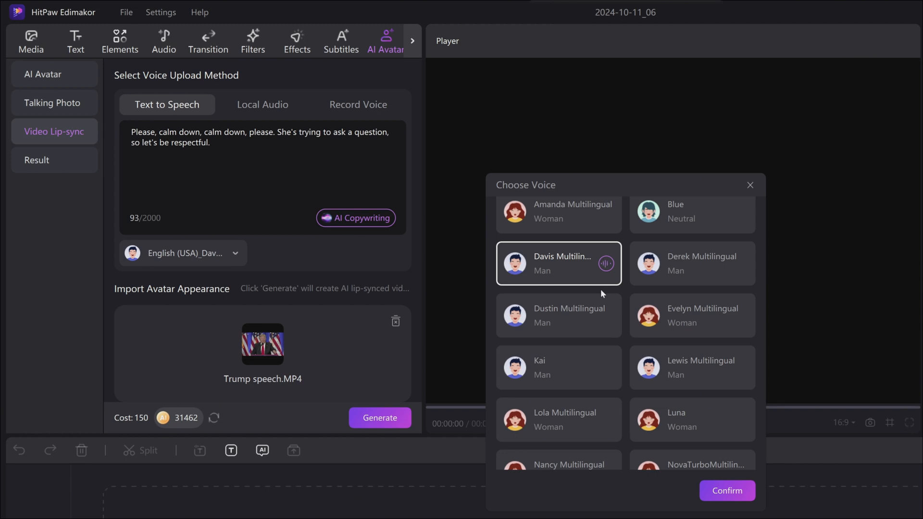
scroll(up, 3)
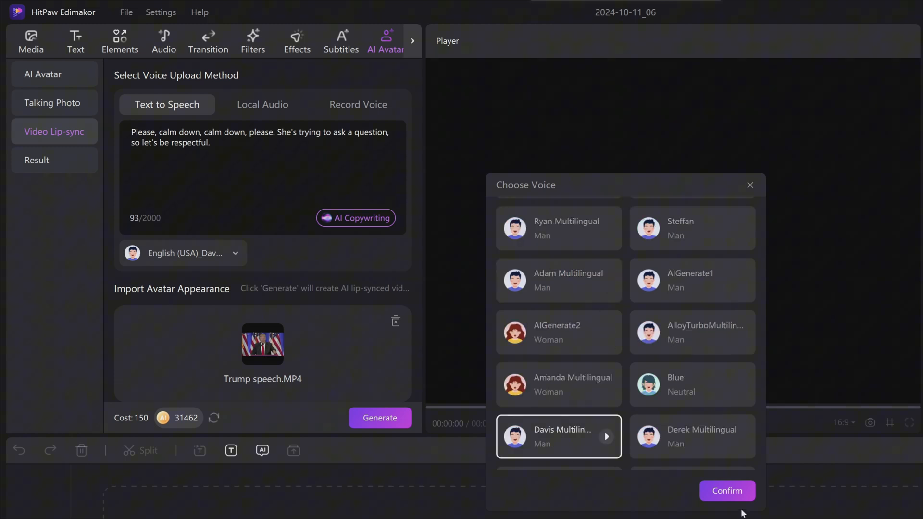
click(727, 490)
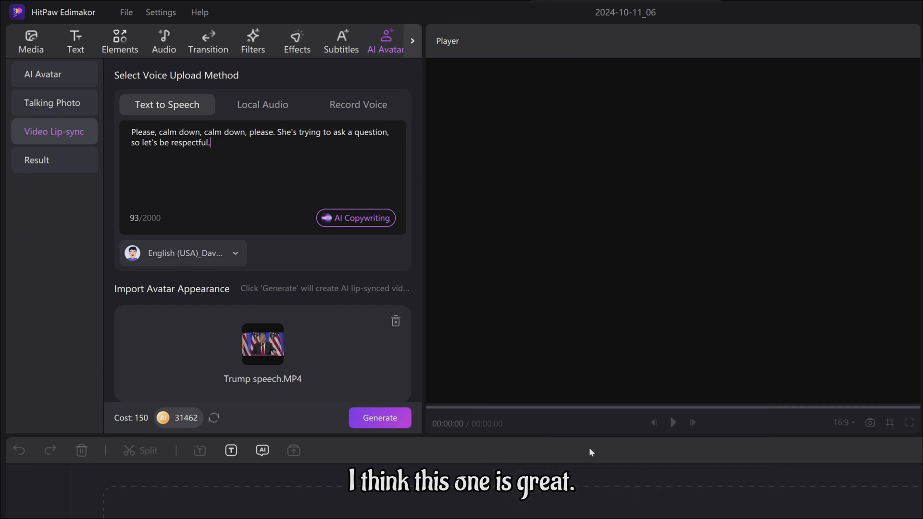
Generate the lip-synced video of the speech clip with the chosen script and voice.
click(380, 418)
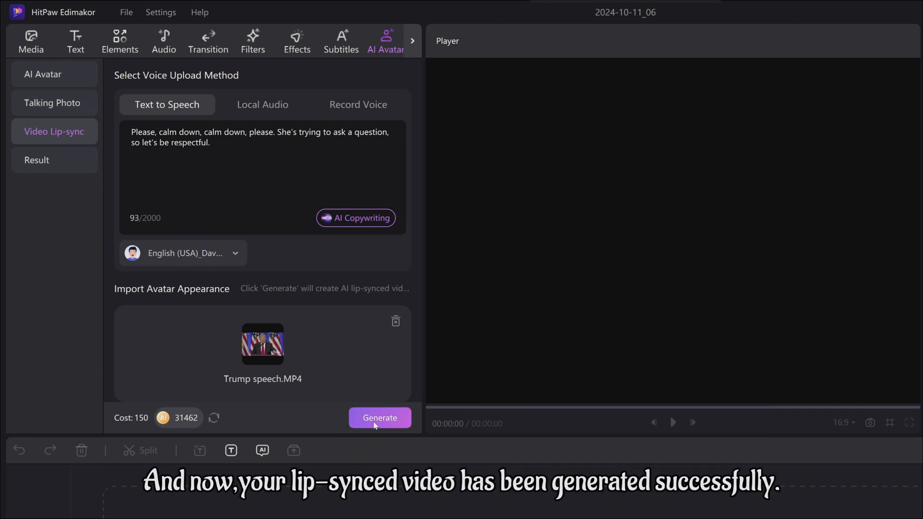
click(380, 418)
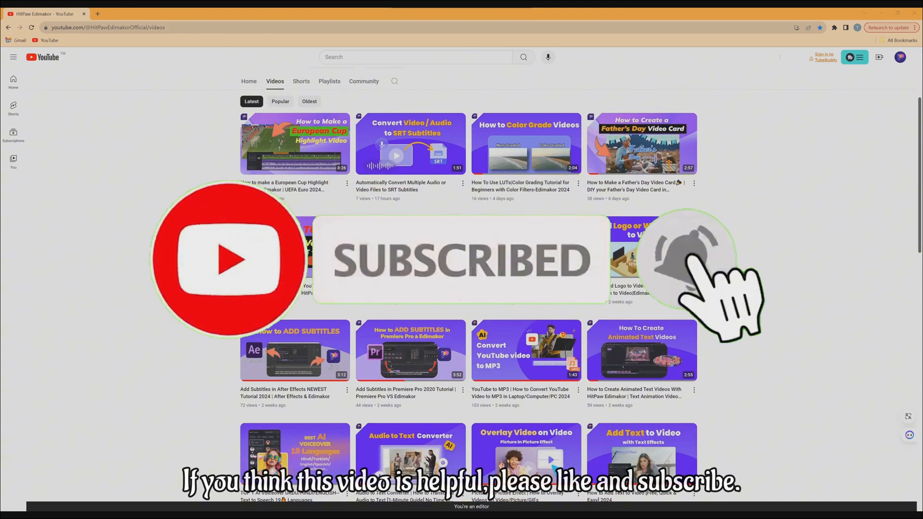
scroll(down, 3)
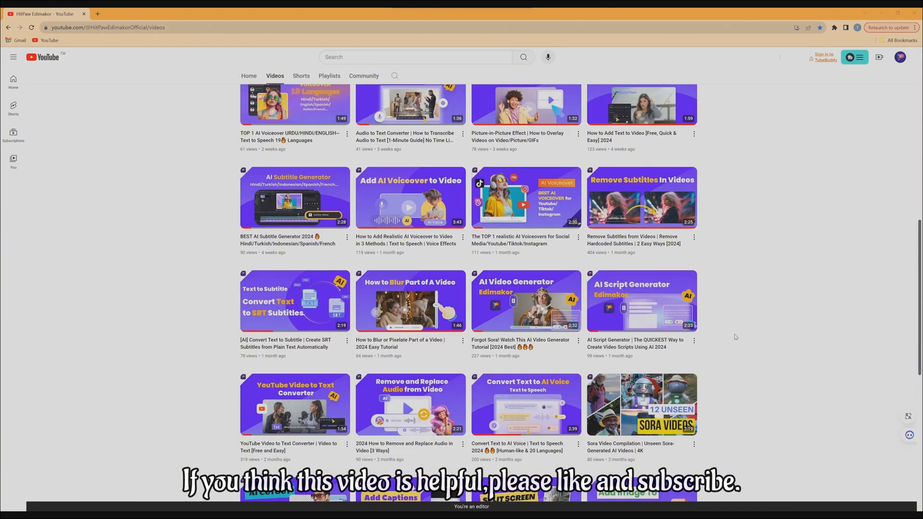